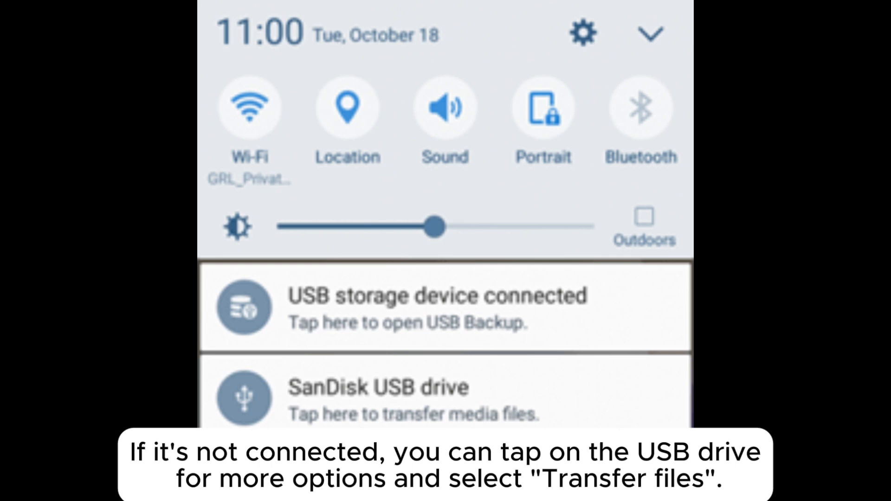
Step: Expand the SanDisk USB drive notification to reveal its OPEN and UNMOUNT actions
click(398, 392)
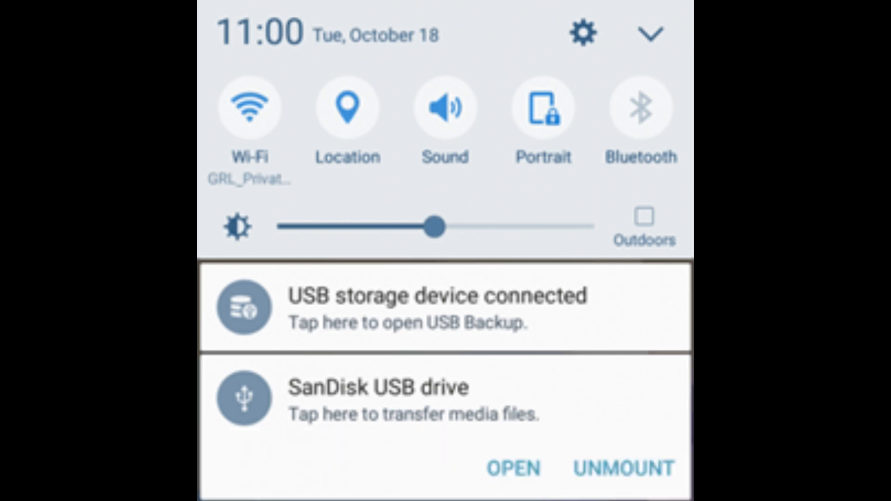